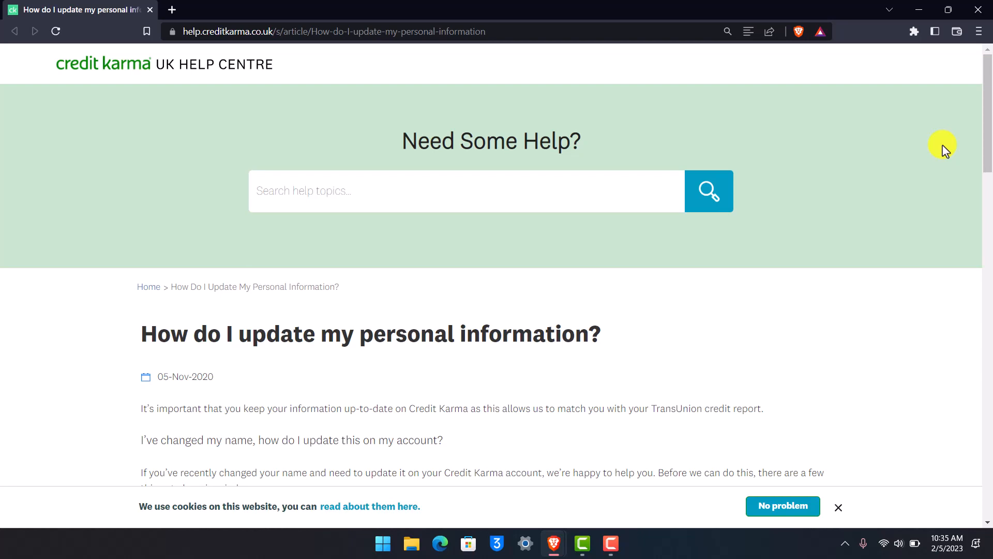
Scroll the personal-information article down to the 'I've moved house' address section.
scroll(down, 3)
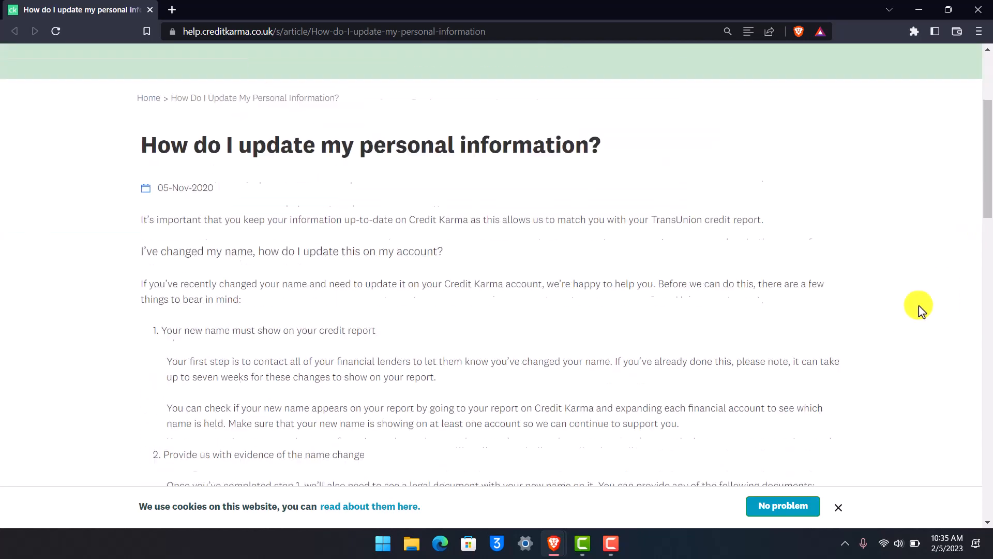
scroll(down, 3)
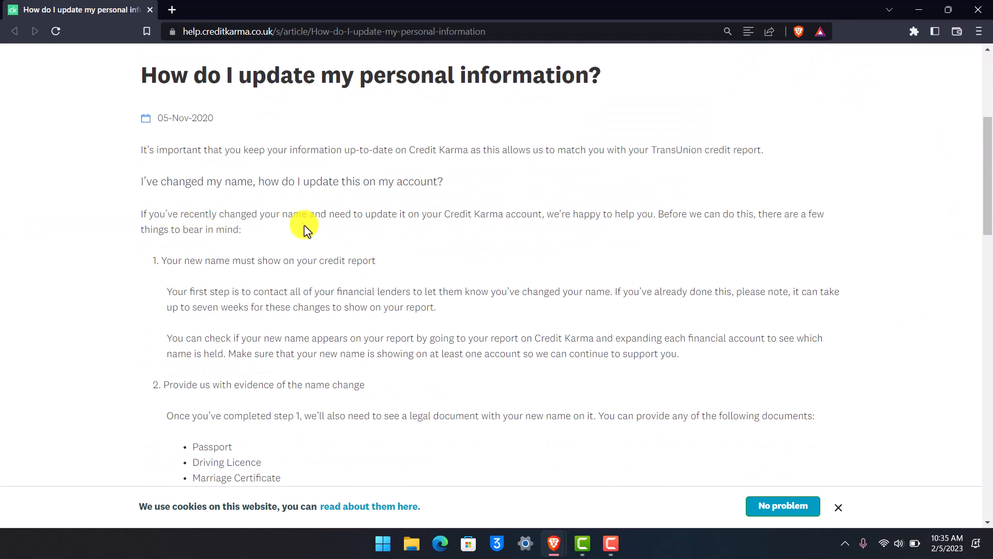
scroll(down, 3)
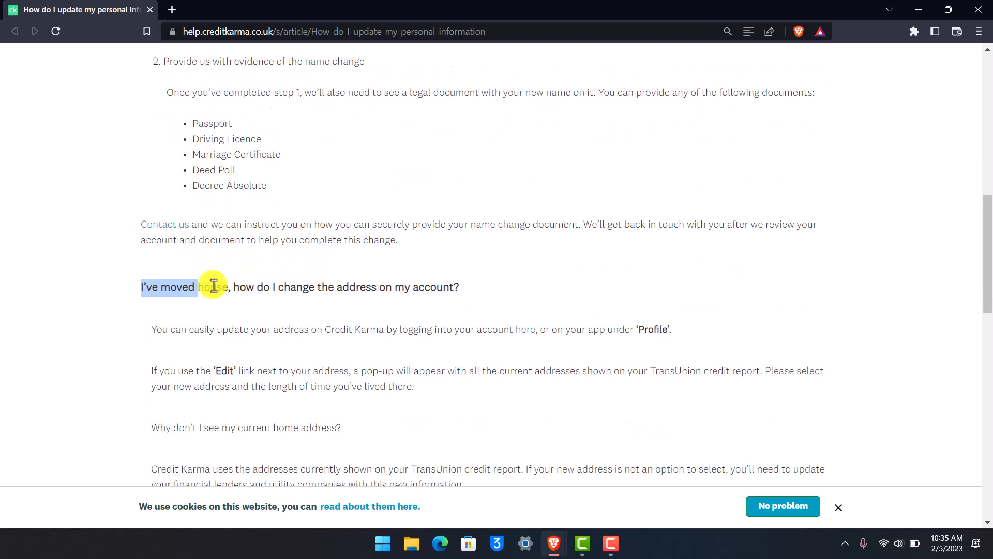
scroll(down, 3)
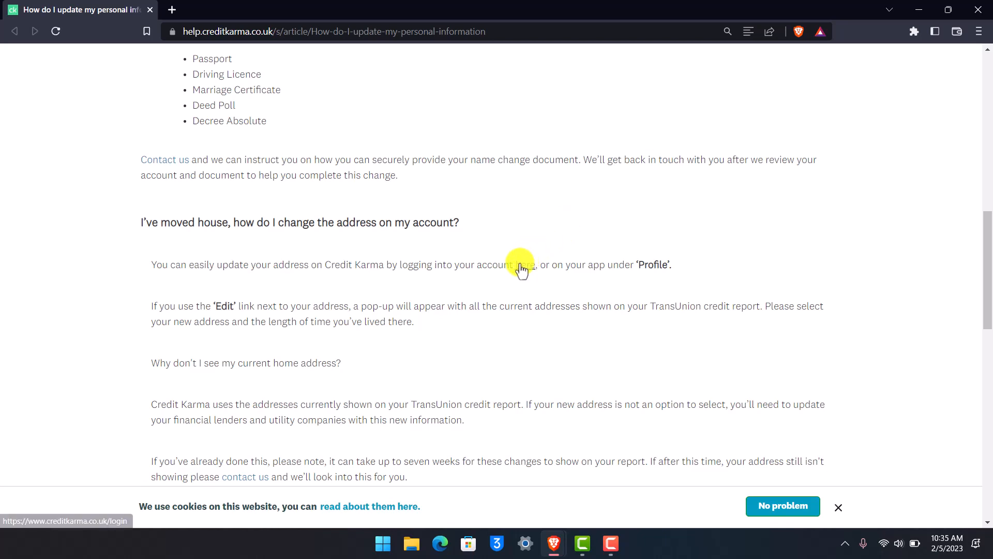
Open the 'here' login link in a new tab and highlight the Edit-address sentence while reading on.
click(525, 264)
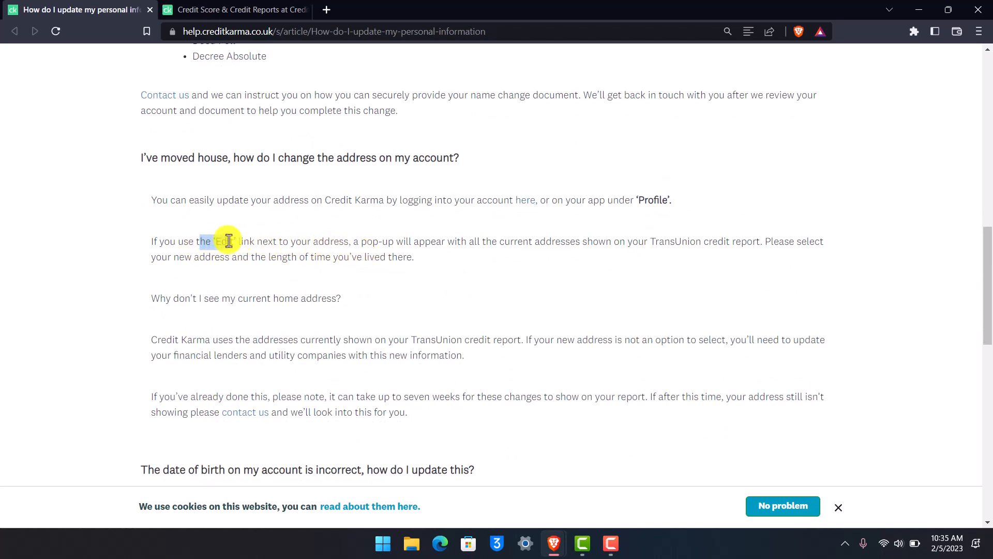
drag(209, 241, 412, 257)
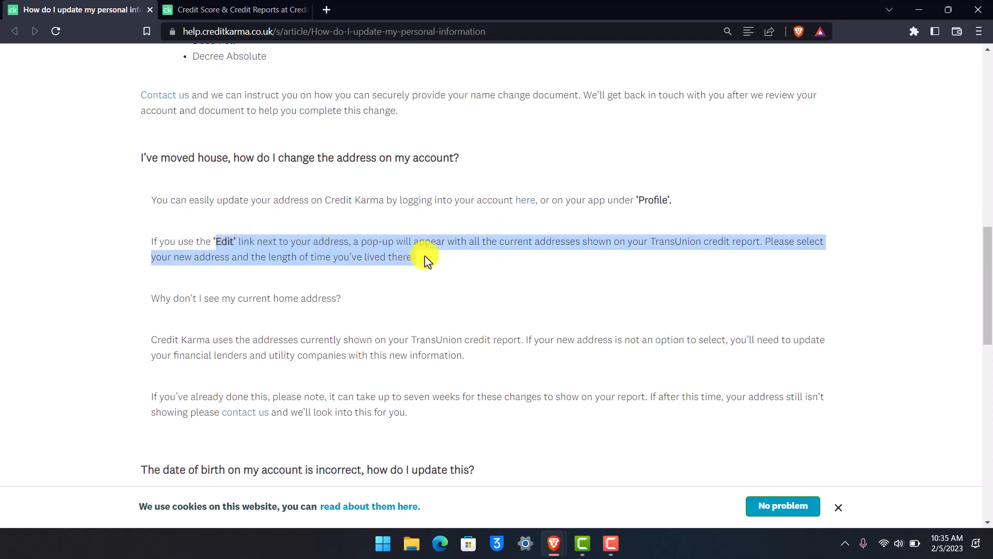
mouse_move(579, 246)
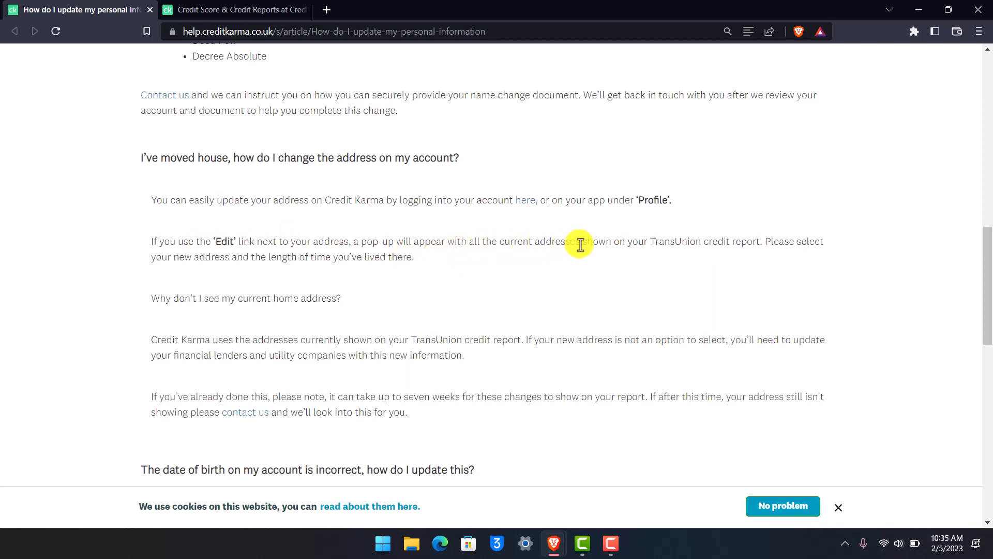
mouse_move(709, 304)
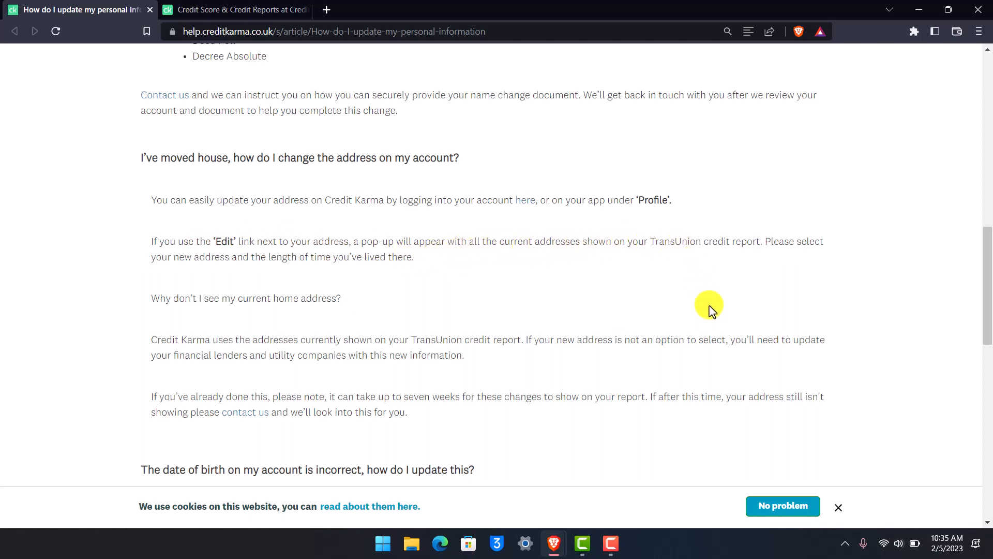
scroll(down, 3)
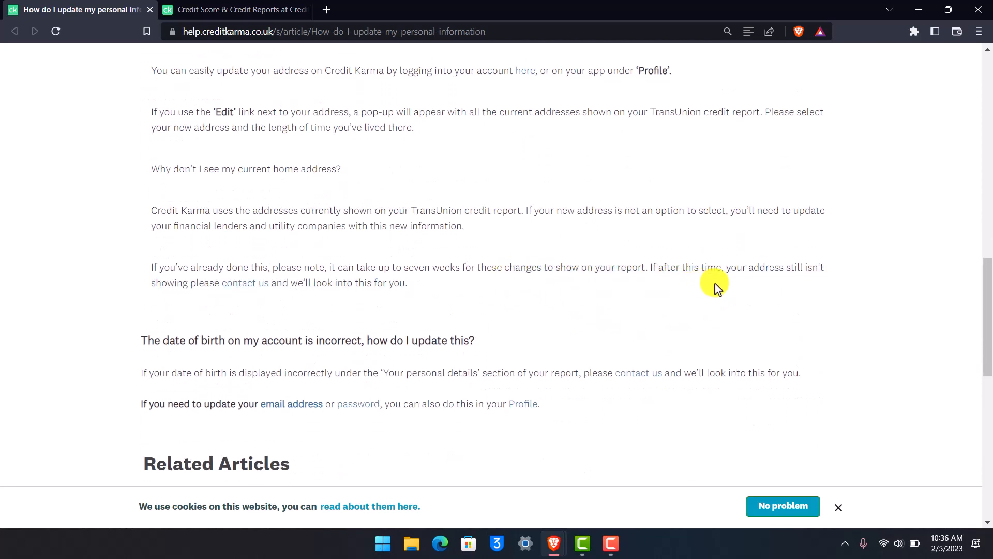
mouse_move(360, 282)
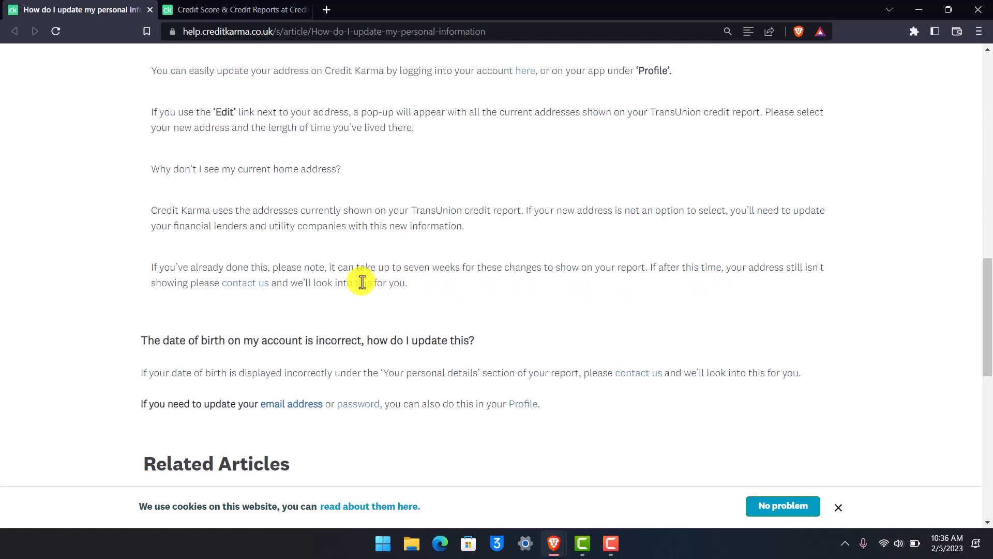
Open the 'contact us' Member Support form in a new tab and view it.
right_click(245, 283)
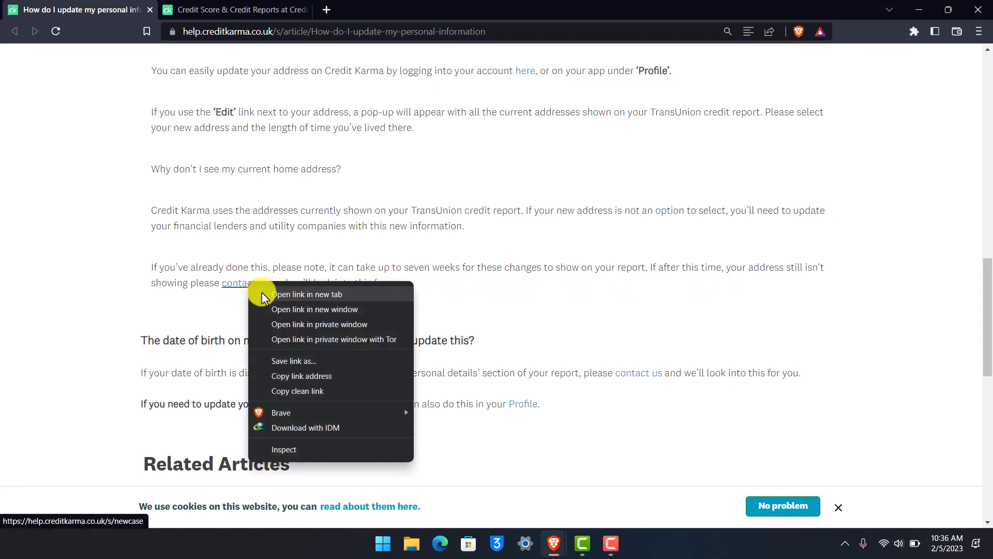
click(306, 294)
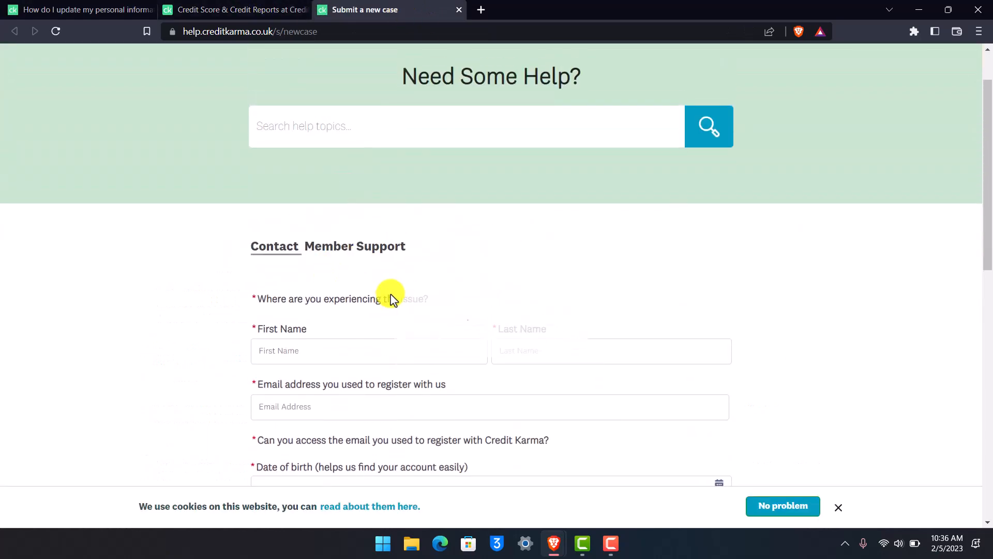
scroll(down, 3)
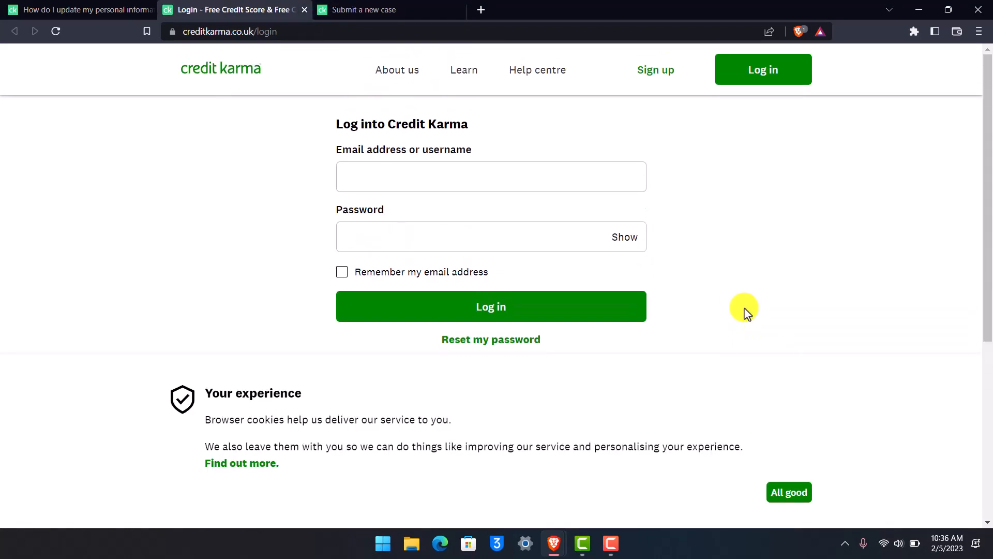
click(490, 176)
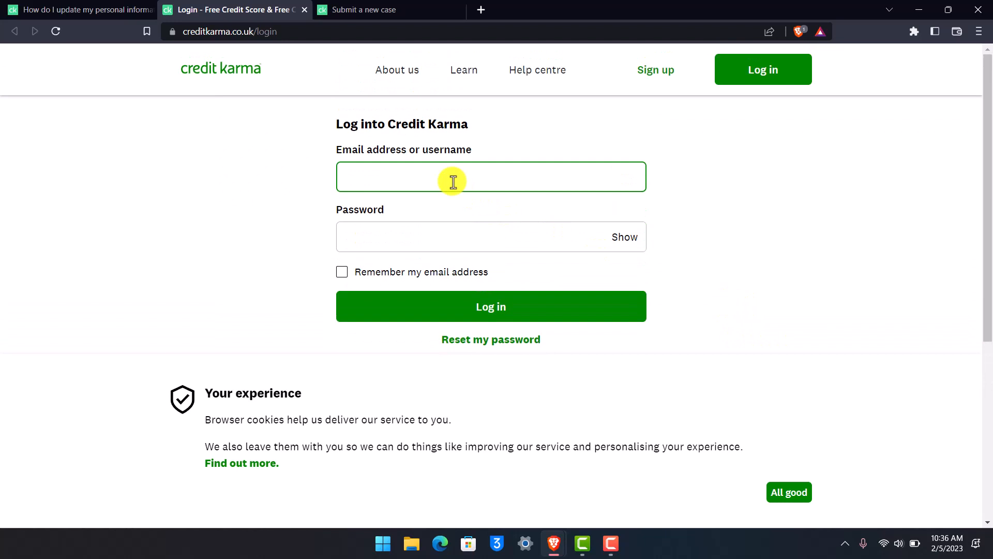
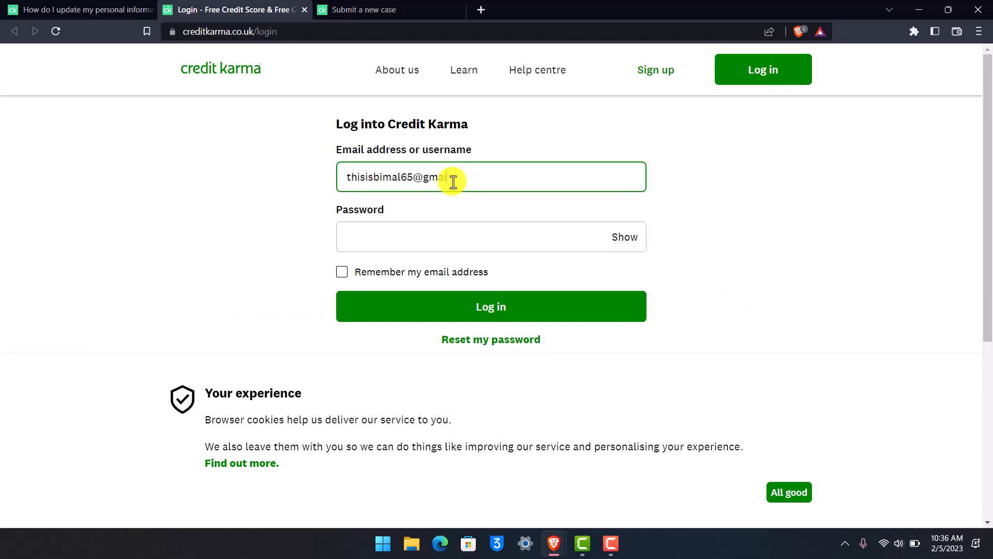